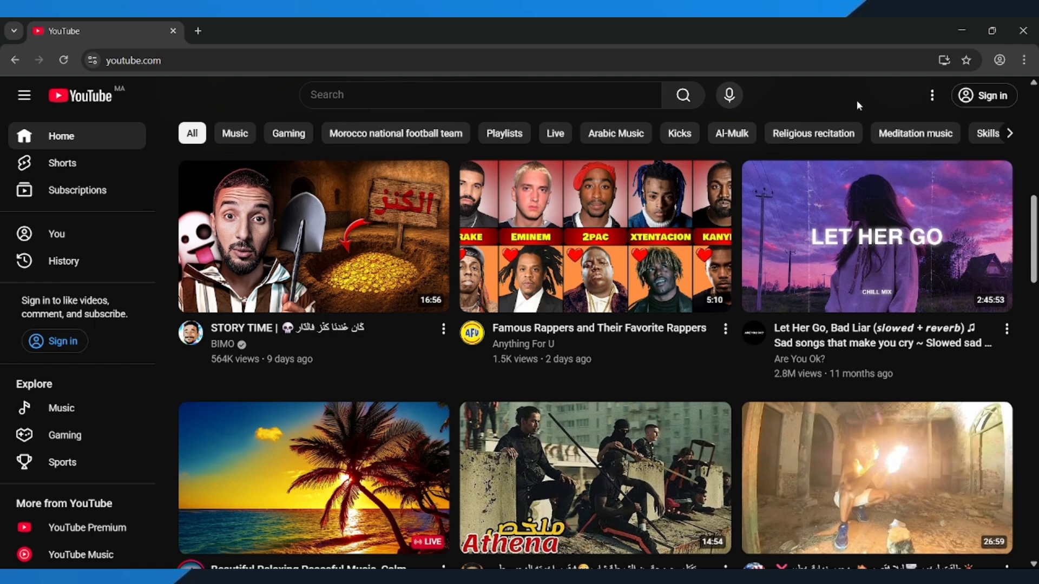
mouse_move(1029, 104)
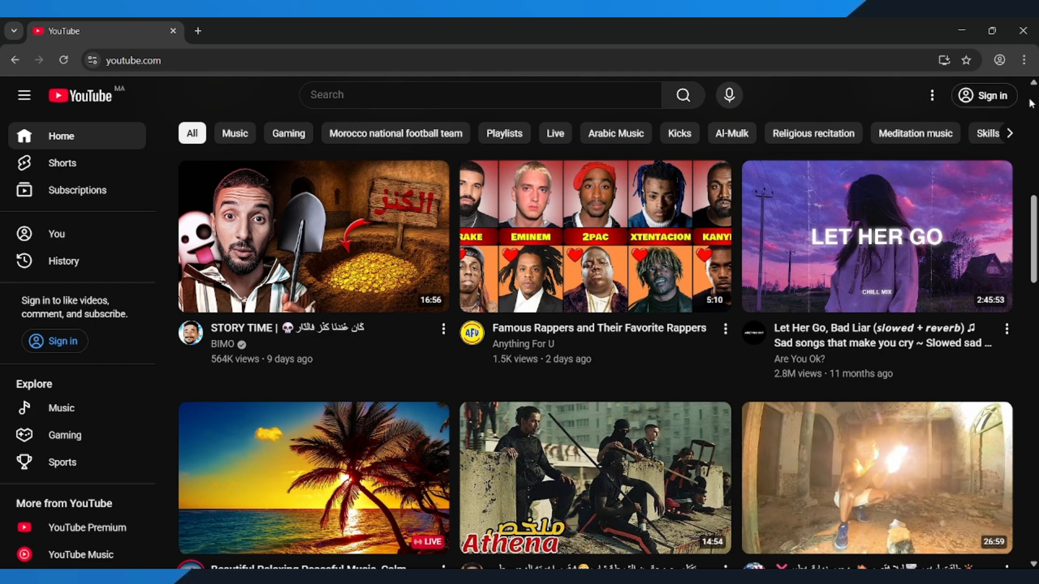
mouse_move(955, 191)
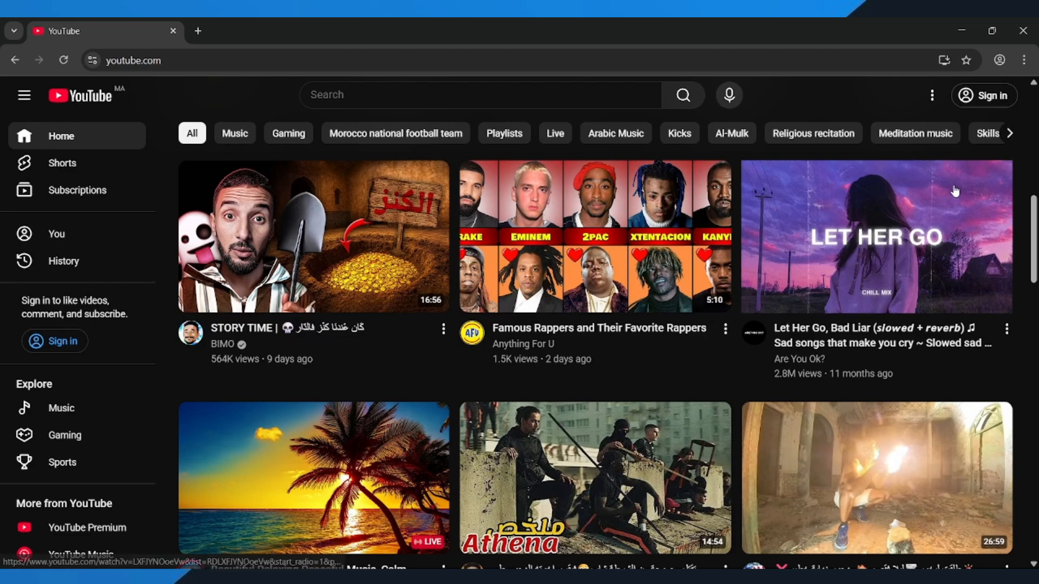
mouse_move(843, 98)
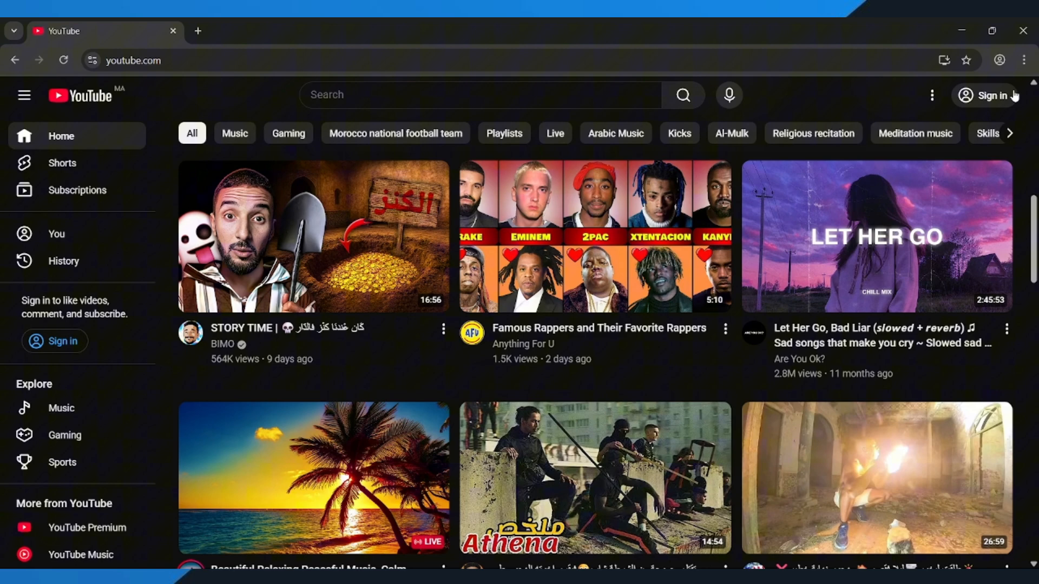
Open Chrome Settings from the three-dot menu.
click(1024, 60)
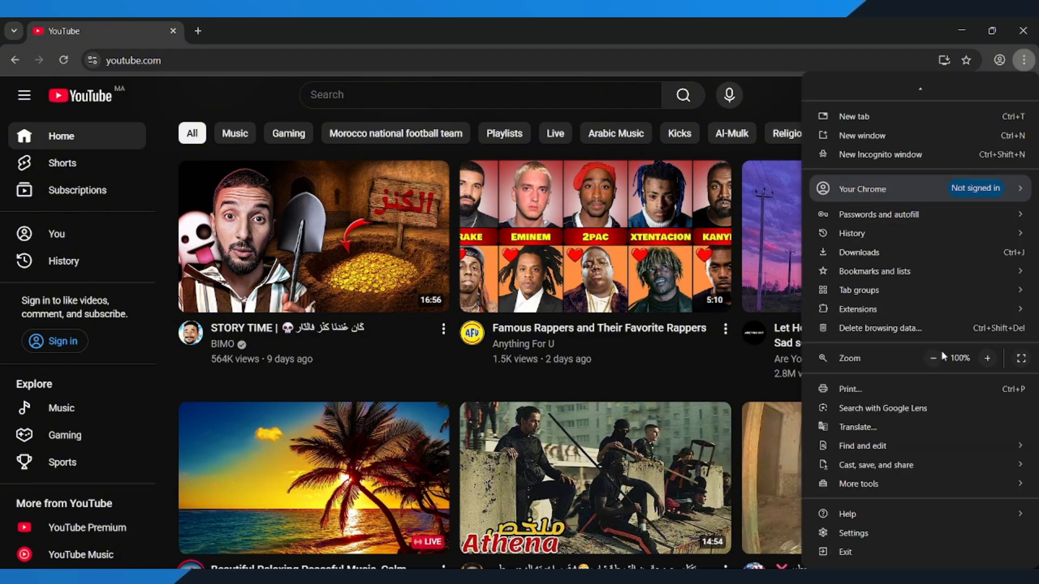
mouse_move(910, 539)
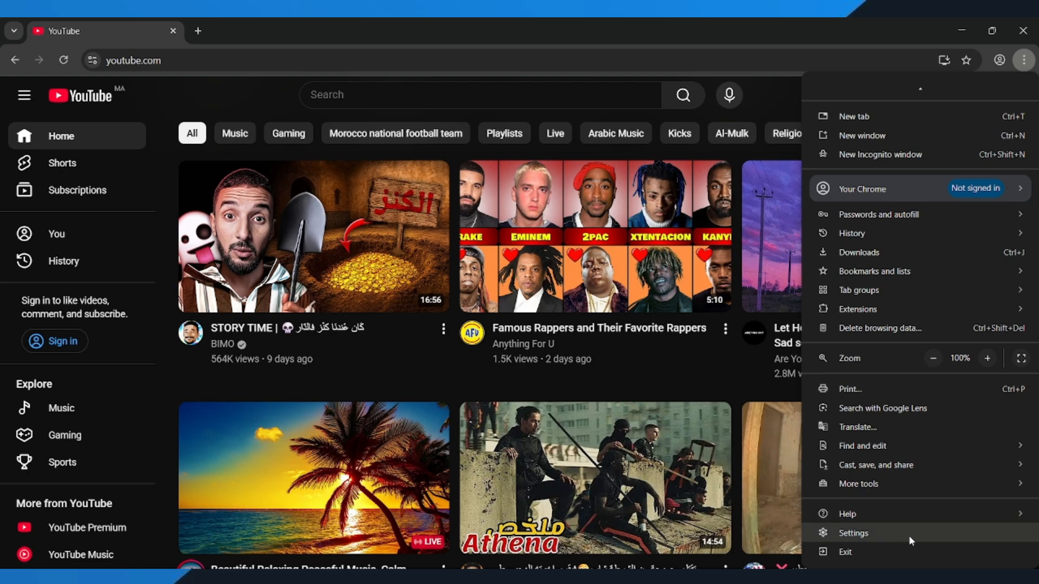
click(852, 532)
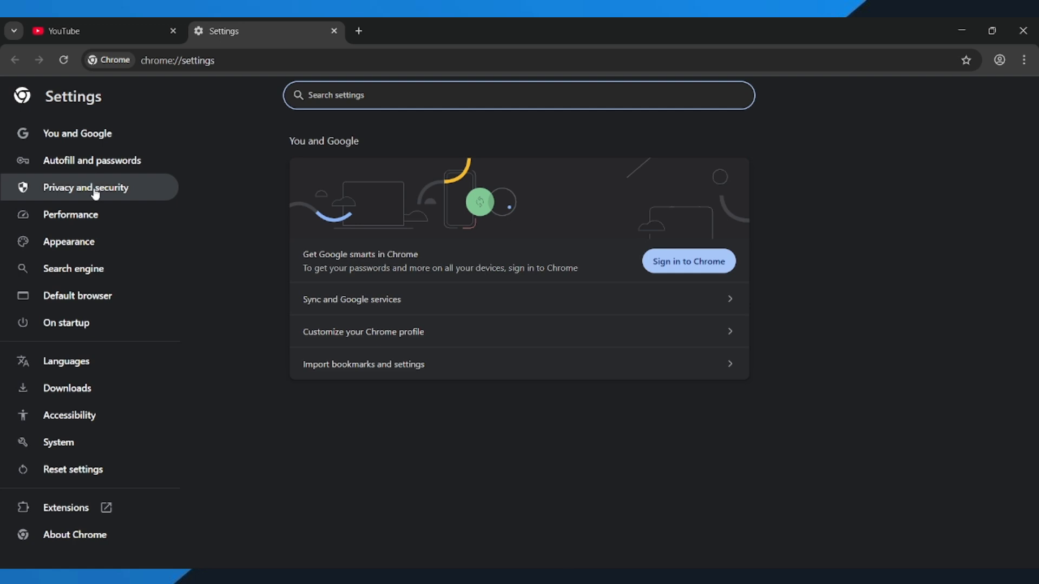
Go to the Third-party cookies page under Privacy and security.
click(85, 187)
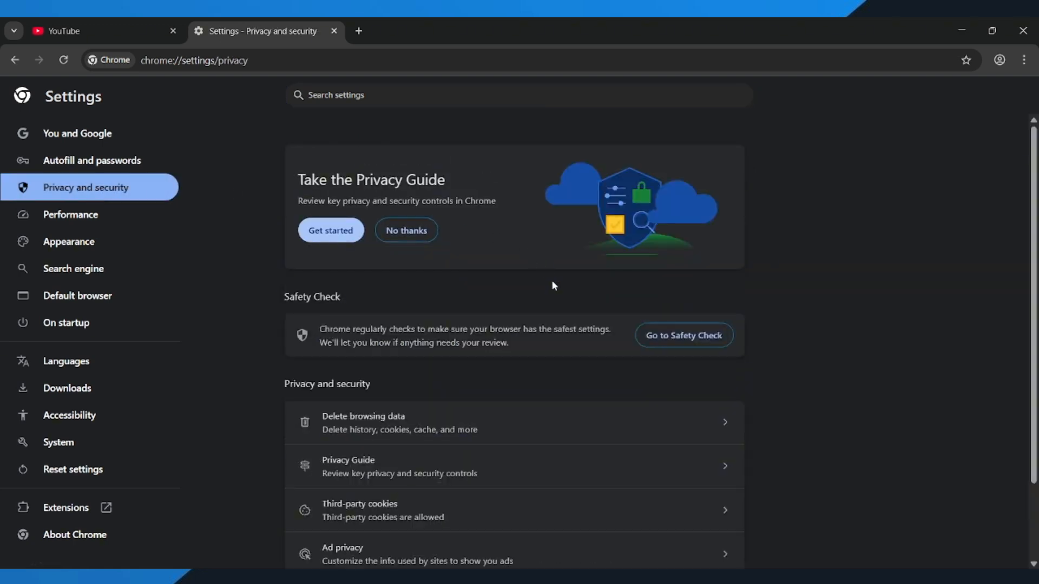
click(360, 510)
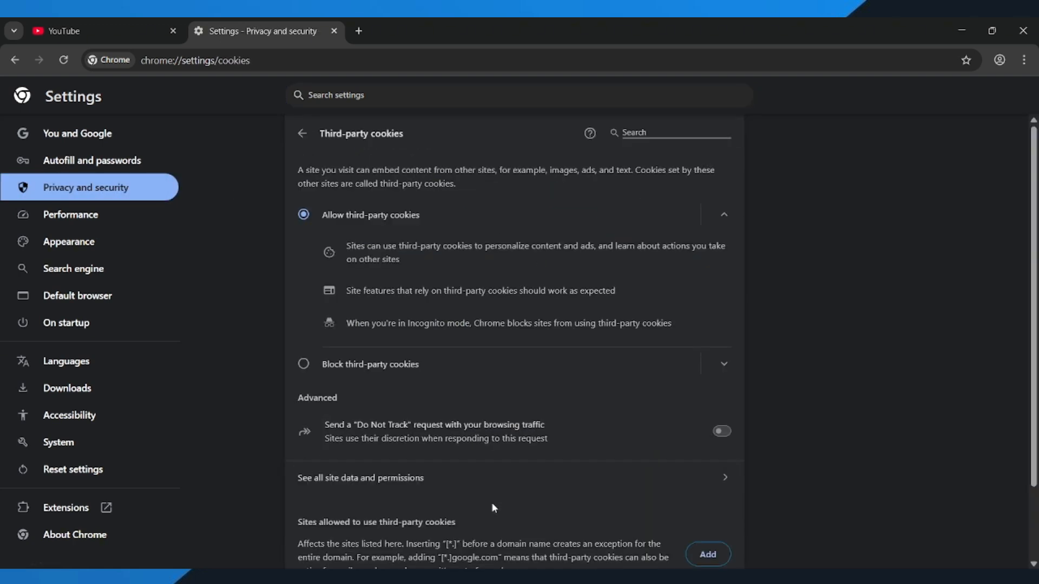
mouse_move(512, 482)
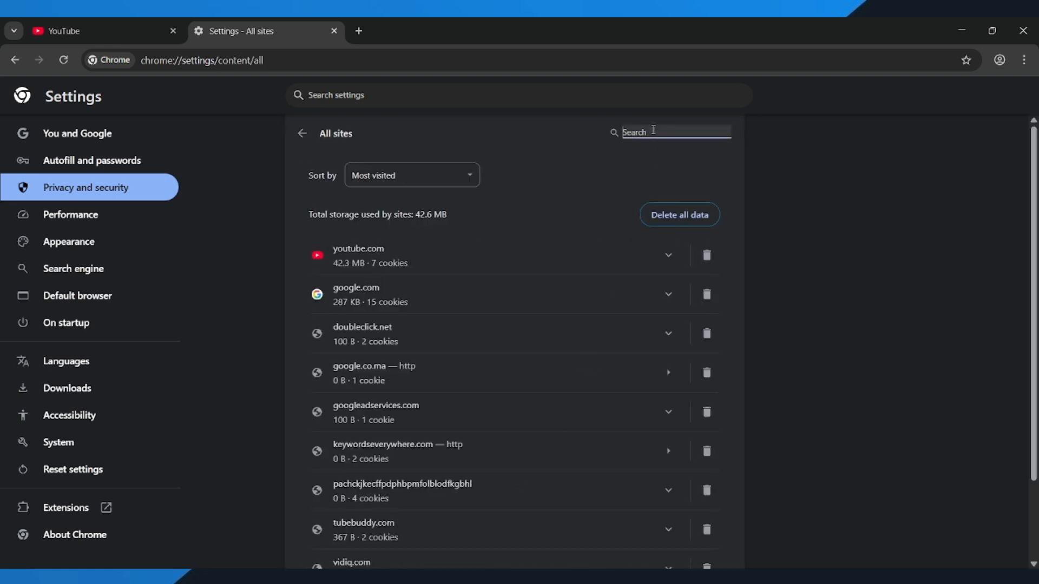
Filter All sites for 'youtube' and delete youtube.com's stored data.
text(youtu)
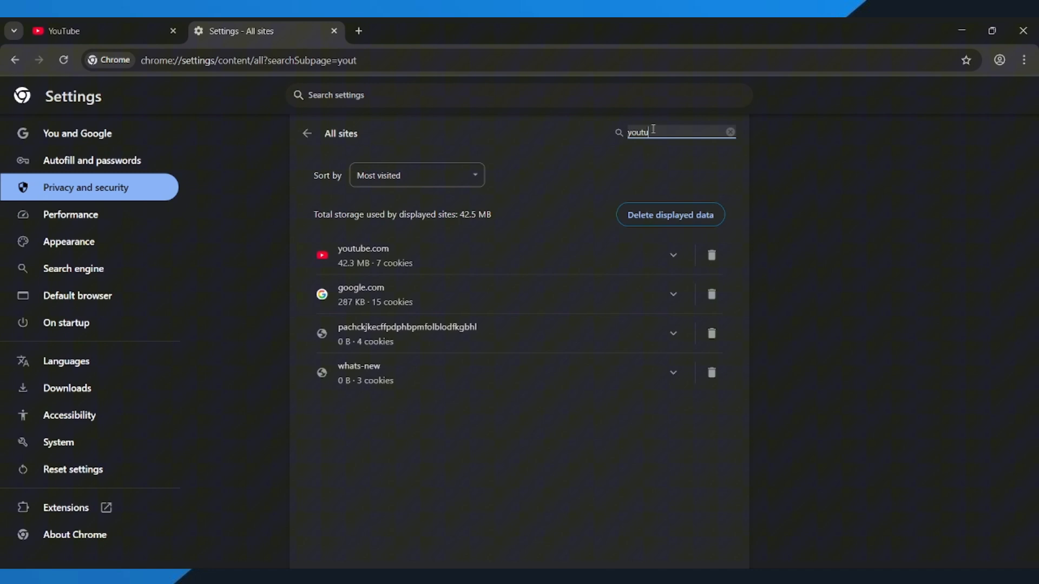
text(be)
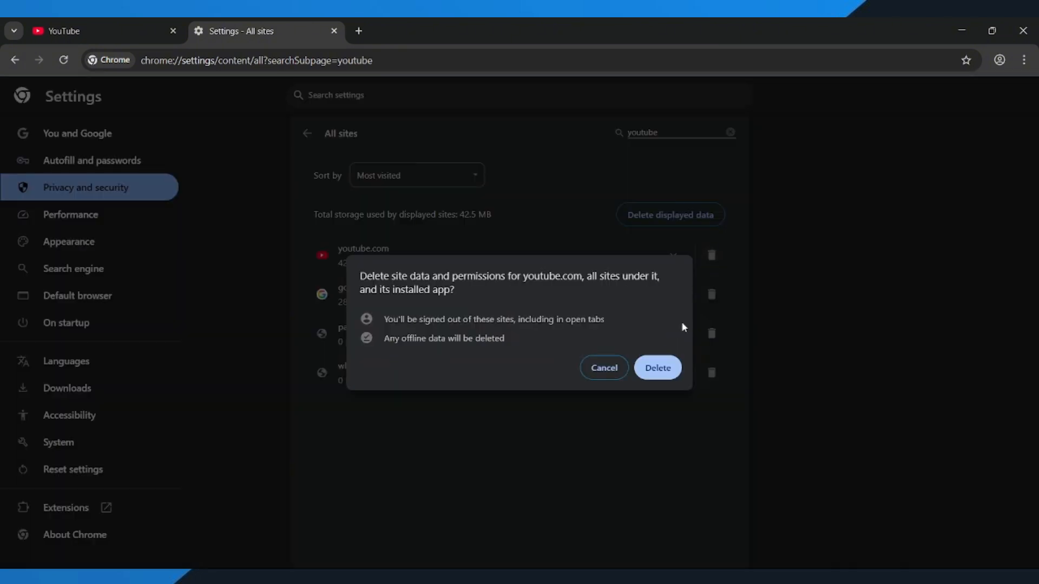
click(657, 368)
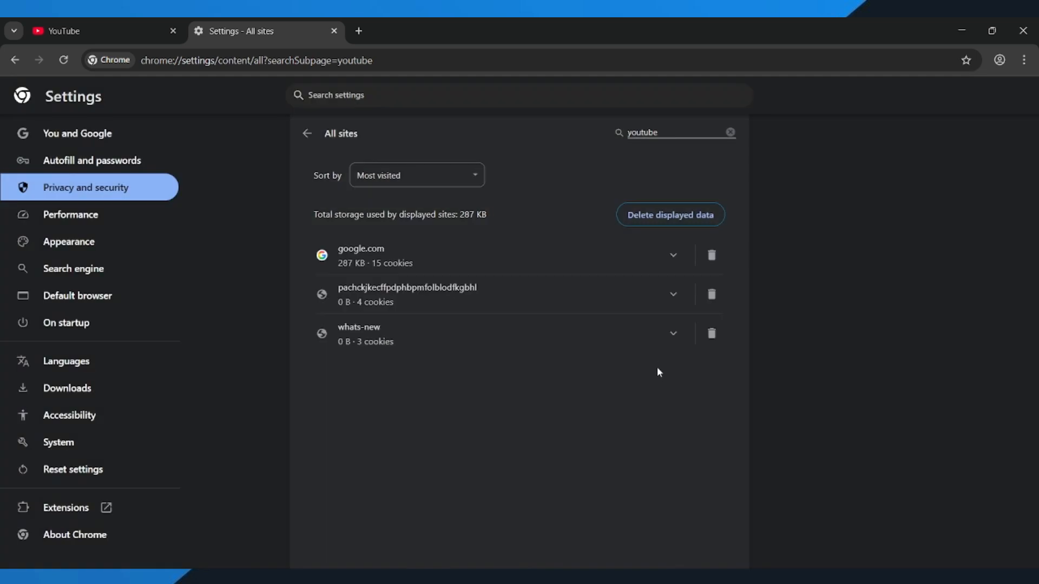
mouse_move(98, 507)
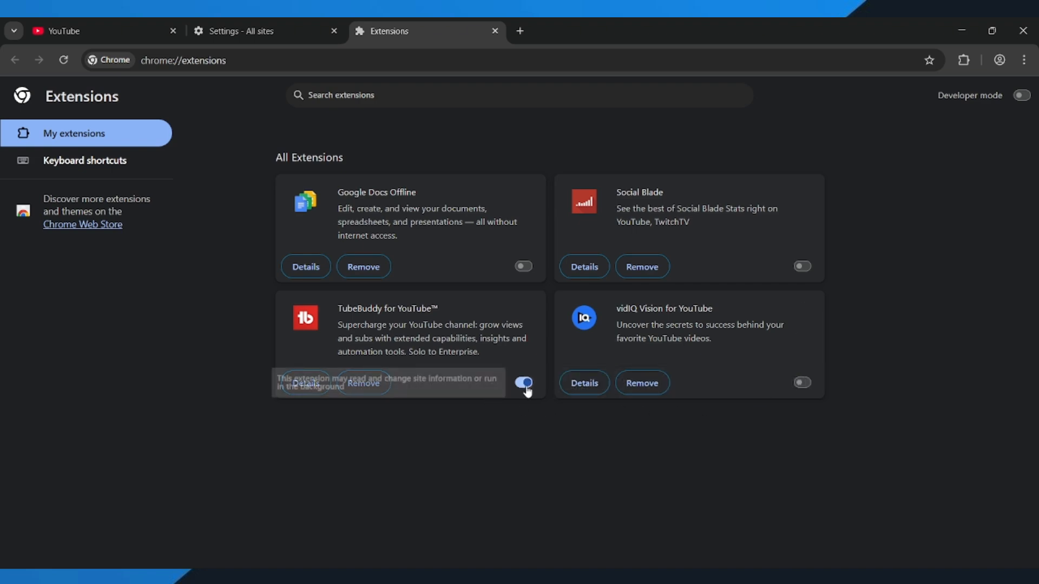
Switch off the TubeBuddy for YouTube extension.
click(522, 382)
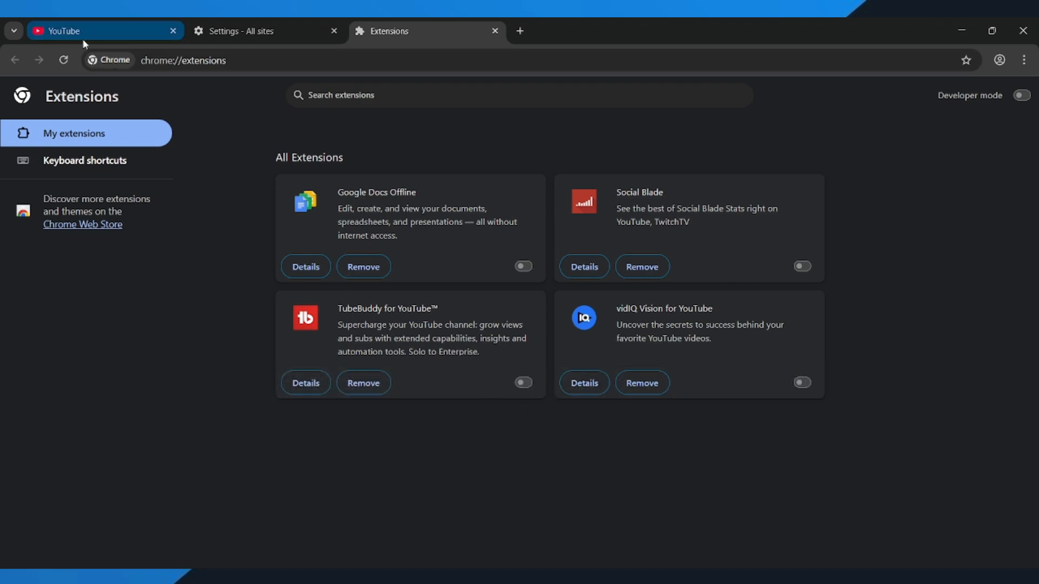
Return to the YouTube tab and reload it to apply the new settings.
click(100, 30)
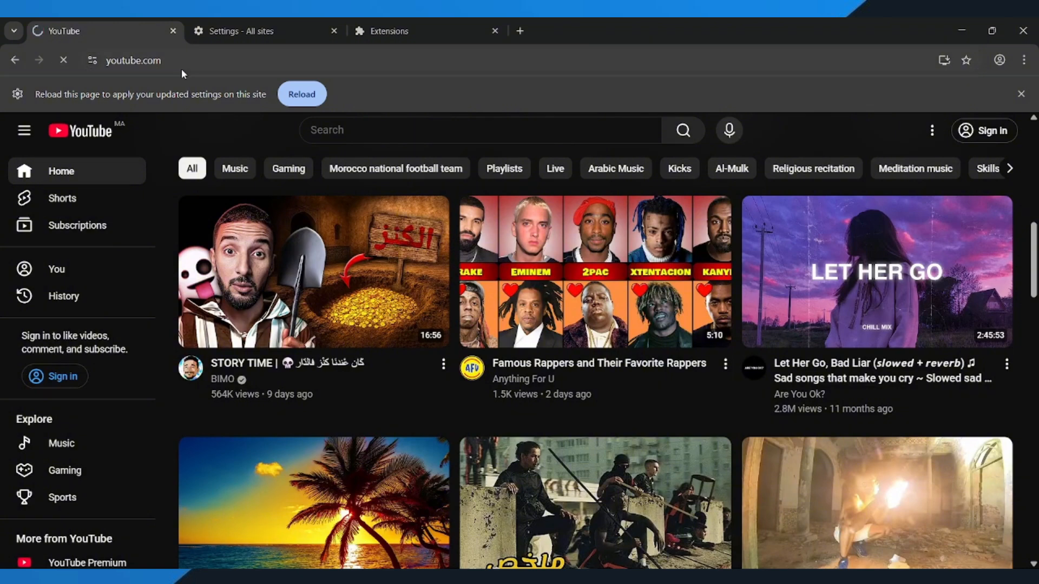
click(302, 94)
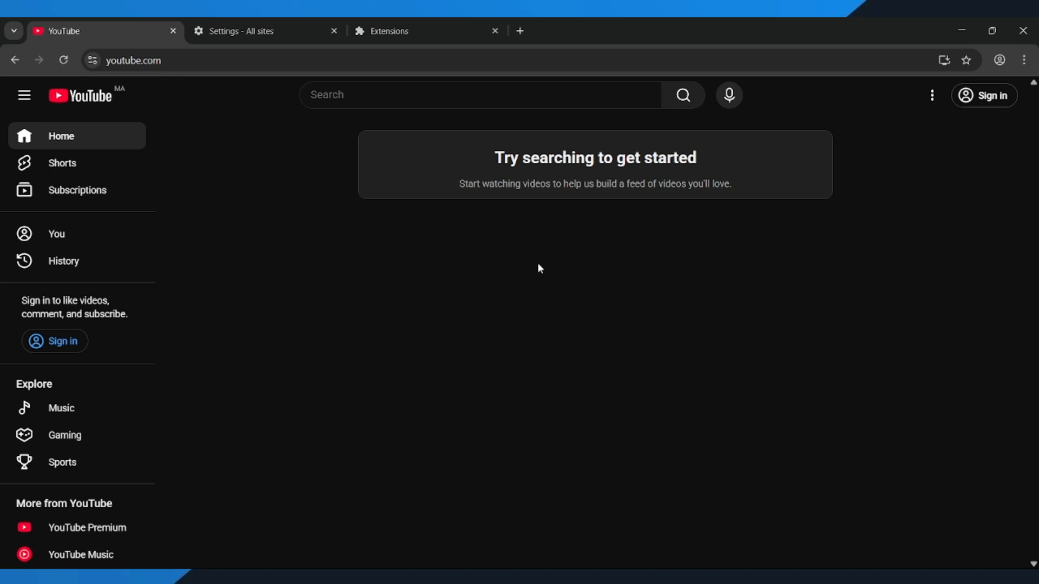
mouse_move(262, 192)
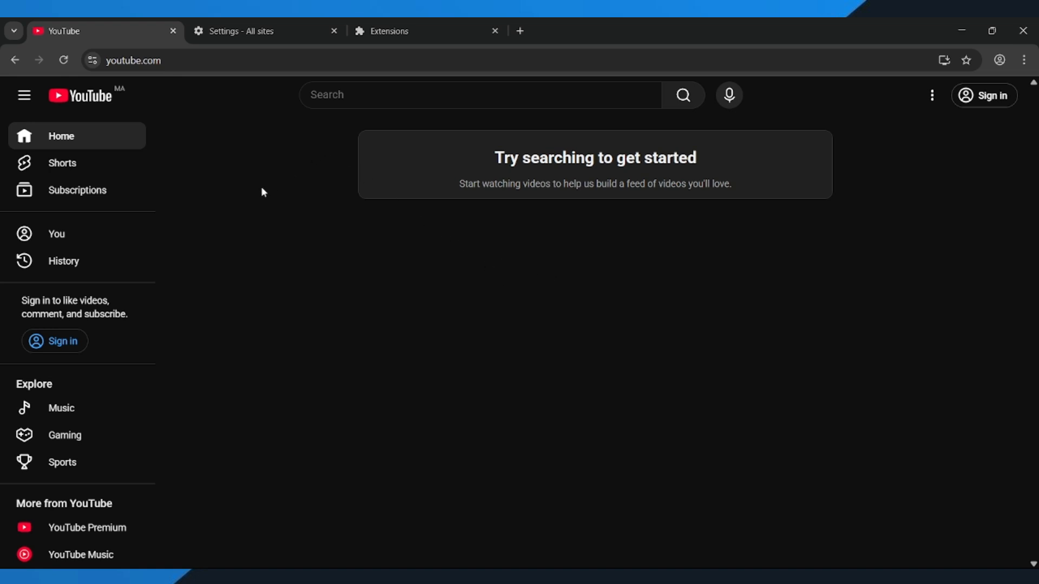
mouse_move(398, 137)
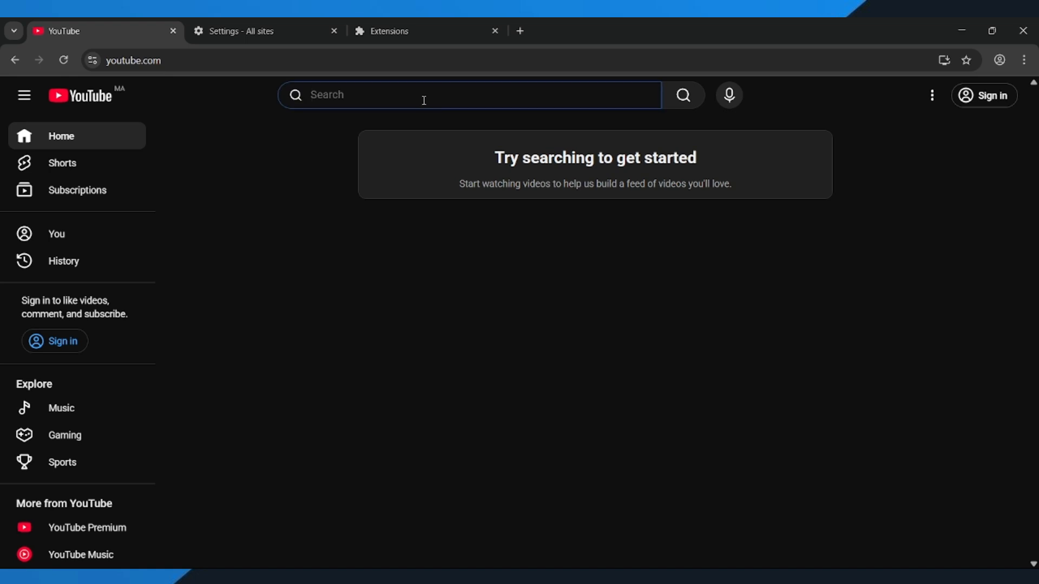
Search YouTube for 'explainic'.
text(explainic)
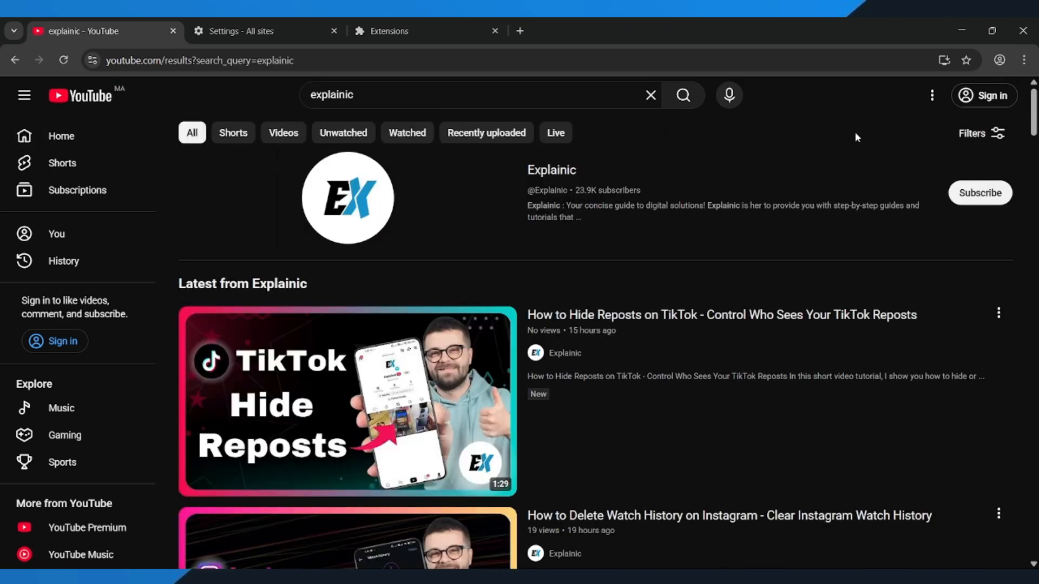
mouse_move(786, 179)
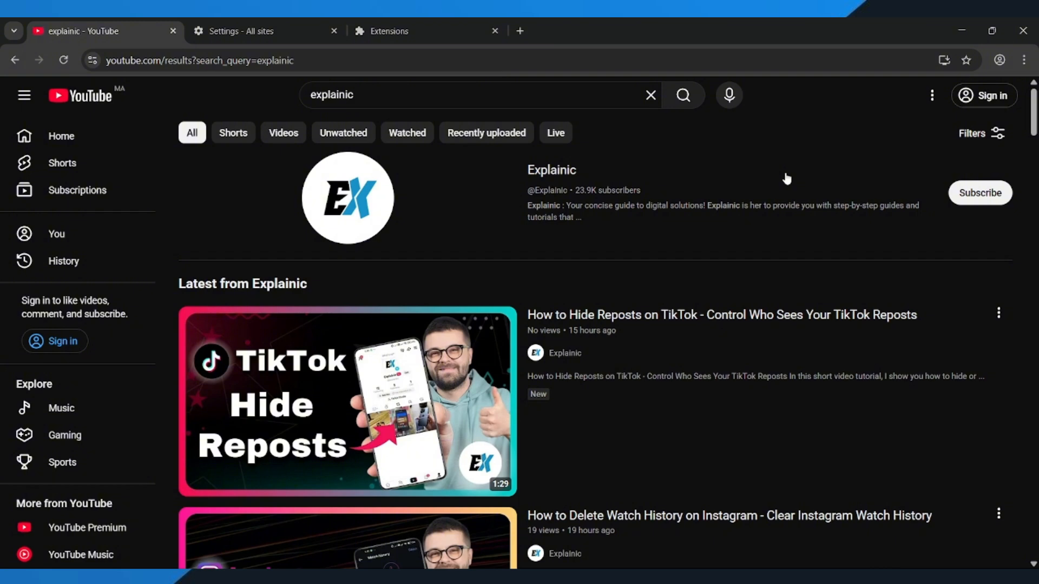